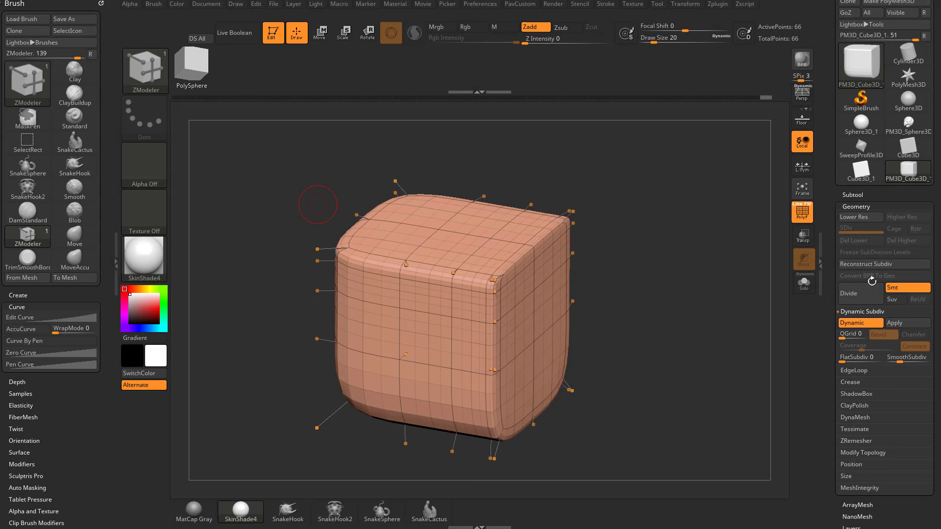
# - Switch Dynamic Subdiv off so the cube shows its hard-edged base faces
pyautogui.moveTo(318, 204); pyautogui.dragTo(706, 288)
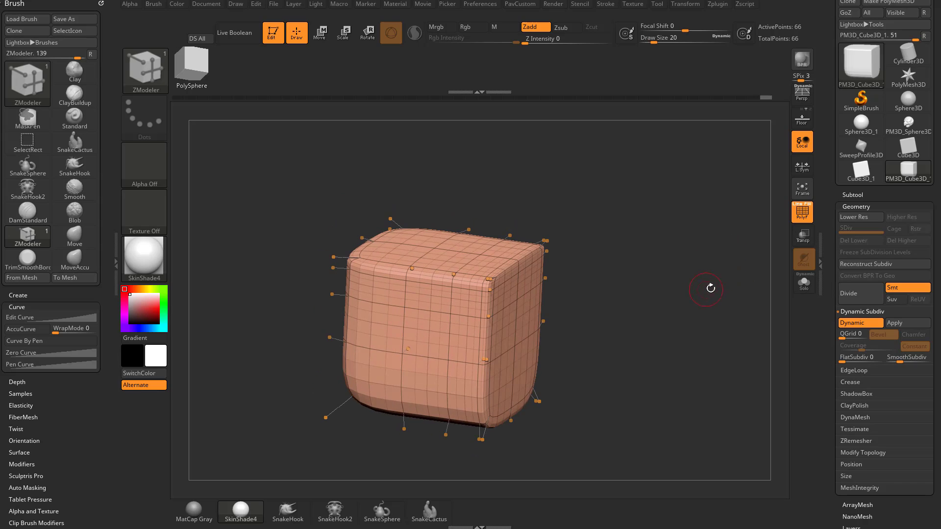
pyautogui.click(851, 322)
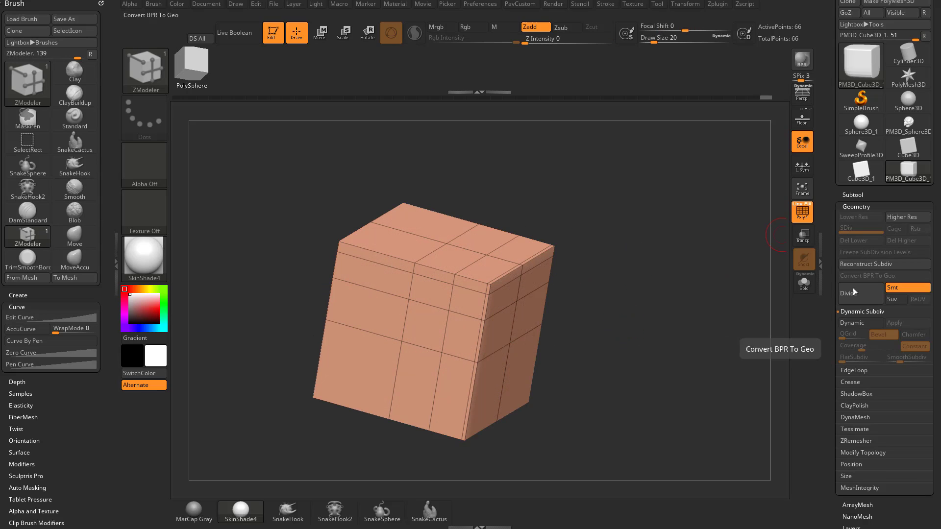
pyautogui.click(859, 293)
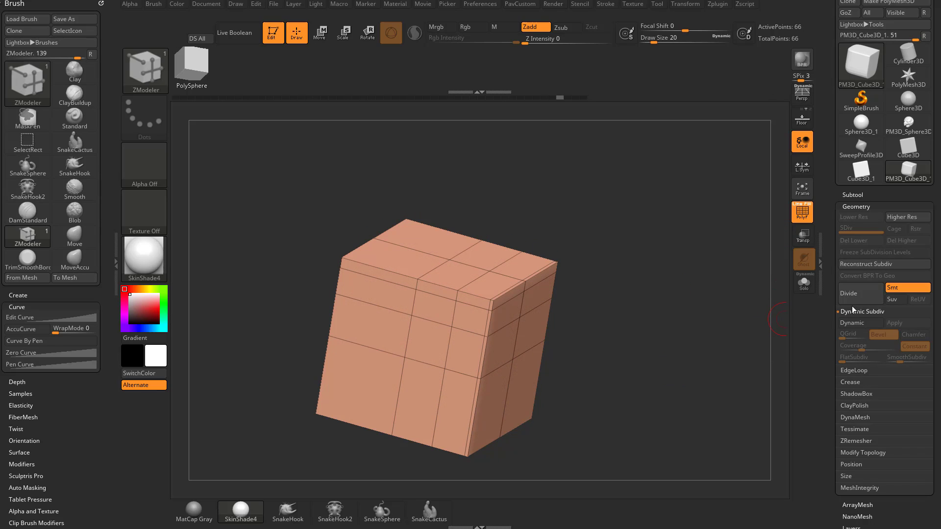
# - Divide the cube to SDiv 5, sculpt a raised Standard-brush ridge, and drop the SDiv slider to 1
pyautogui.click(852, 293)
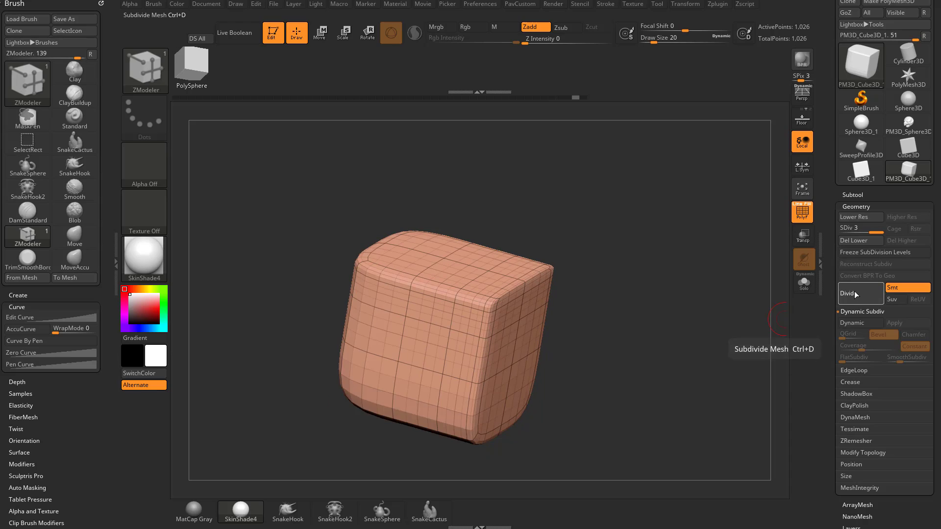
pyautogui.click(847, 294)
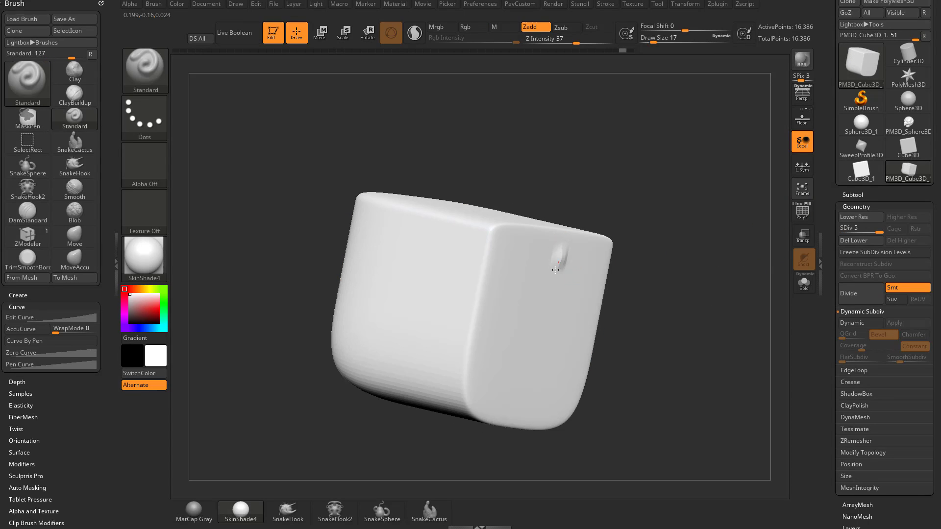
pyautogui.moveTo(554, 269); pyautogui.dragTo(357, 396)
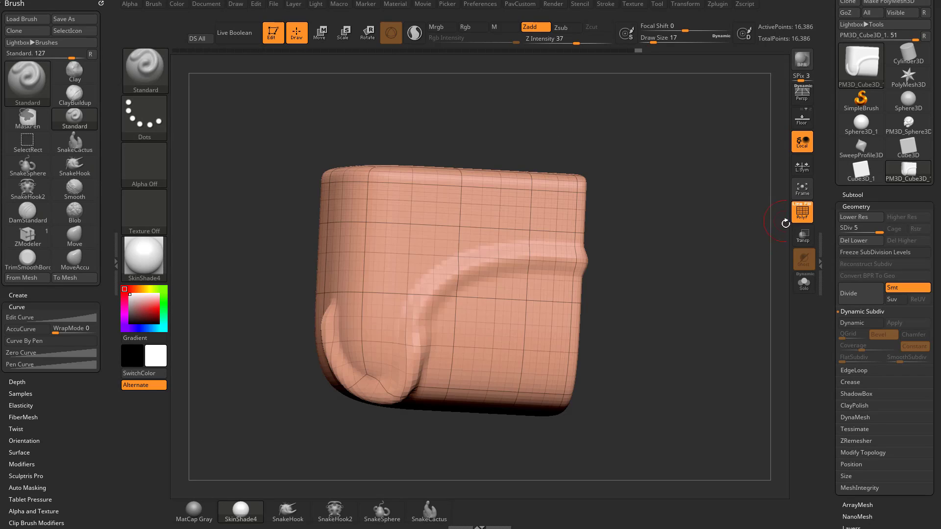
pyautogui.click(853, 217)
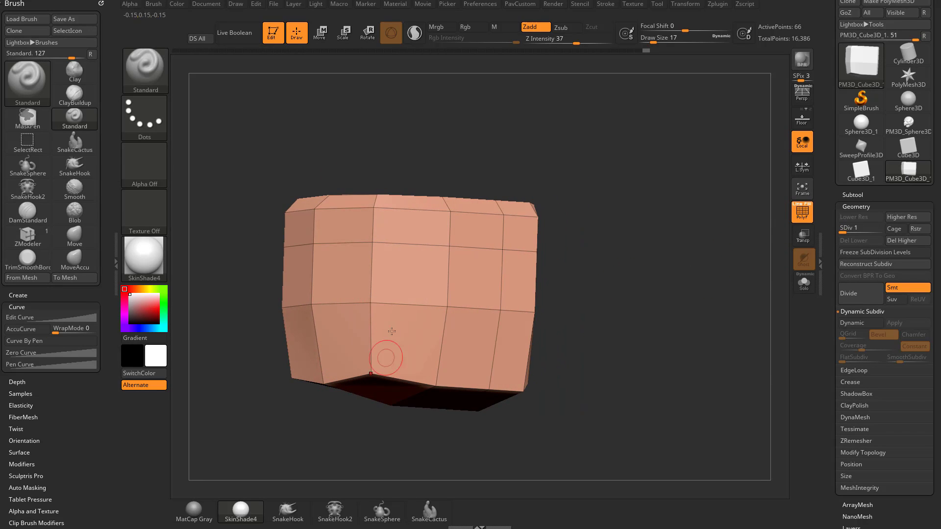
# - Delete the higher levels, insert ZModeler edge loops around the cube, and re-divide to SDiv 4
pyautogui.moveTo(390, 357); pyautogui.dragTo(534, 243)
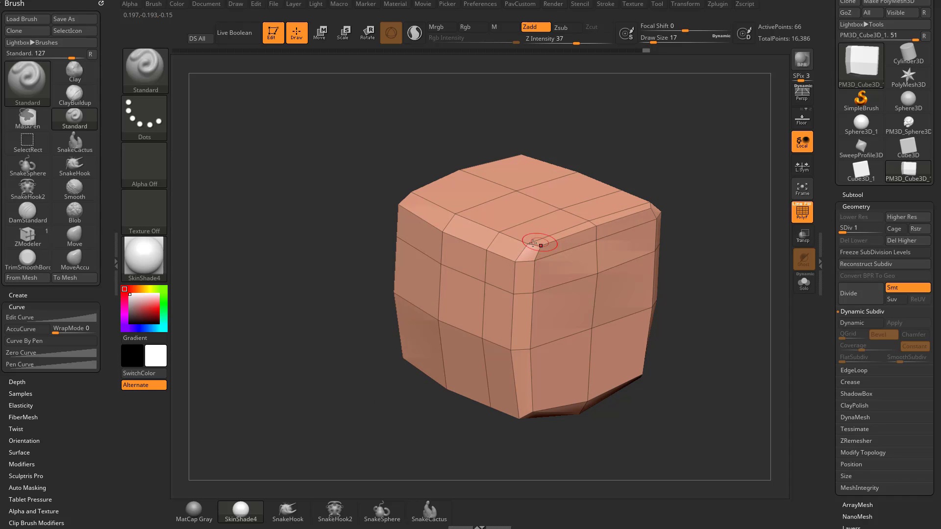
pyautogui.click(906, 241)
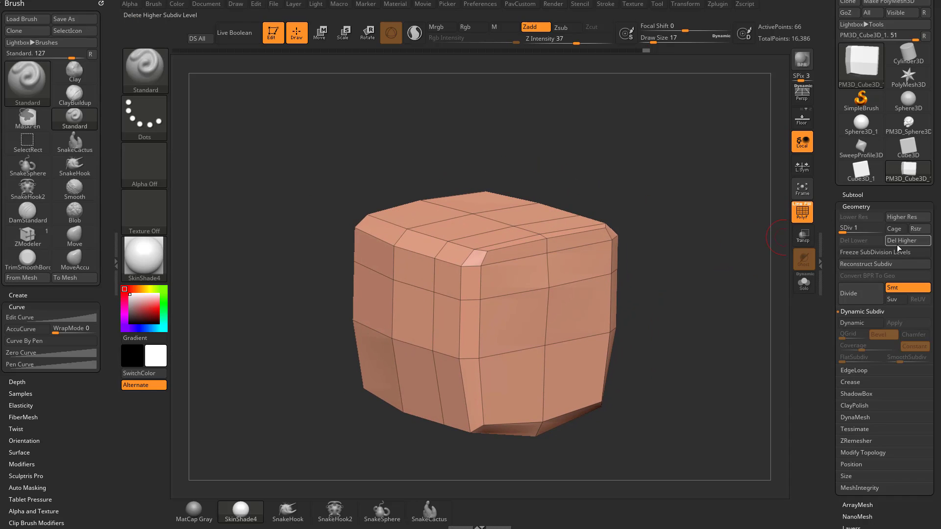
pyautogui.click(906, 240)
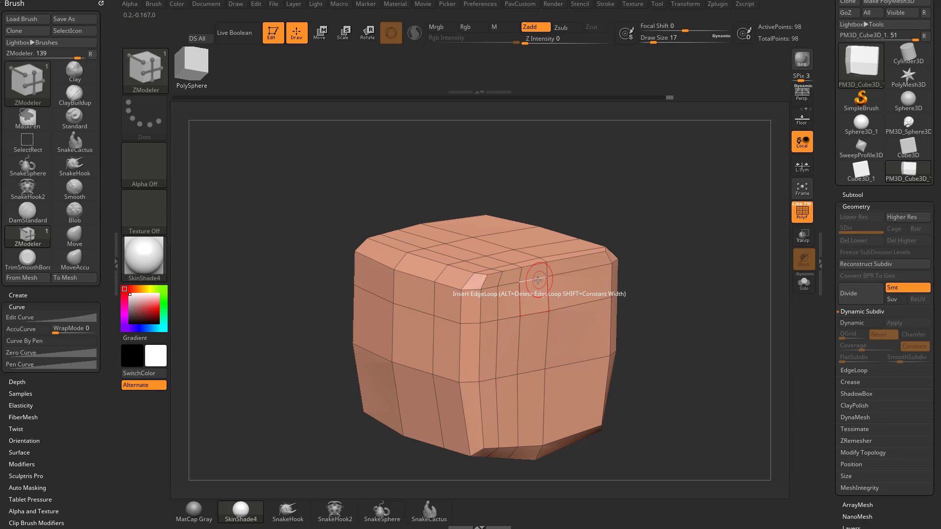
pyautogui.click(540, 283)
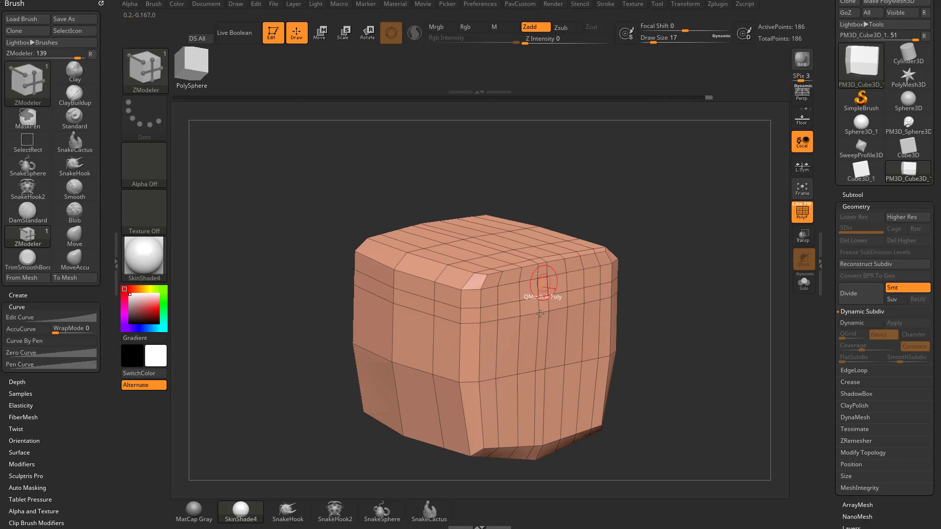
pyautogui.moveTo(540, 294); pyautogui.dragTo(722, 330)
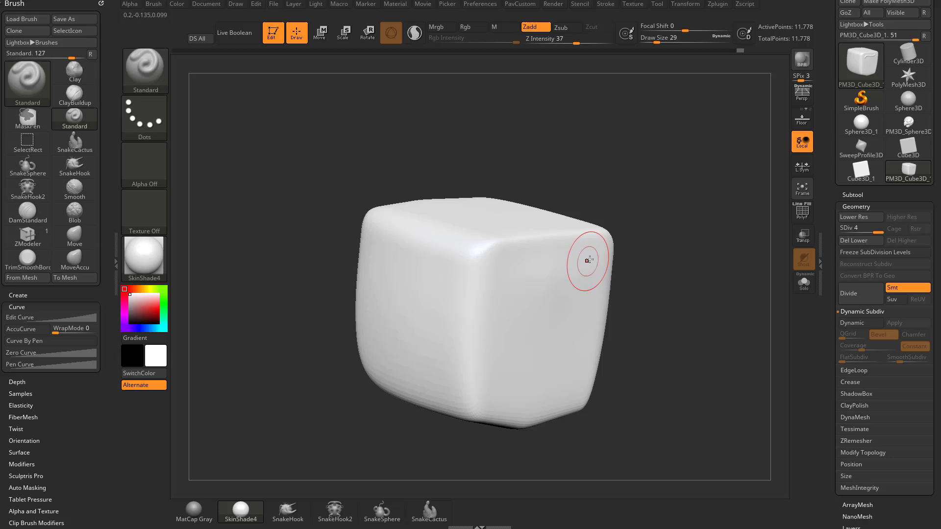
# - Sculpt wavy Standard-brush ridges across the cube's front and top faces
pyautogui.moveTo(588, 259); pyautogui.dragTo(522, 283)
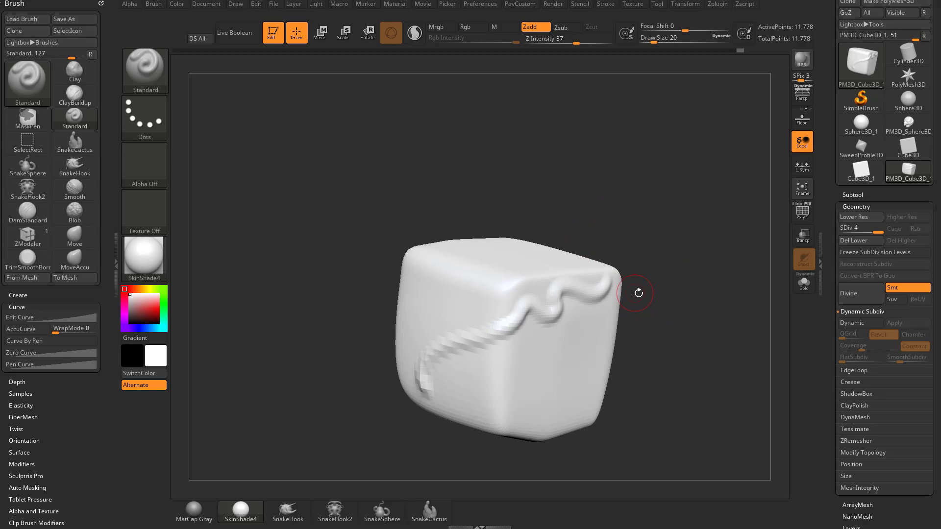
pyautogui.moveTo(636, 293); pyautogui.dragTo(503, 337)
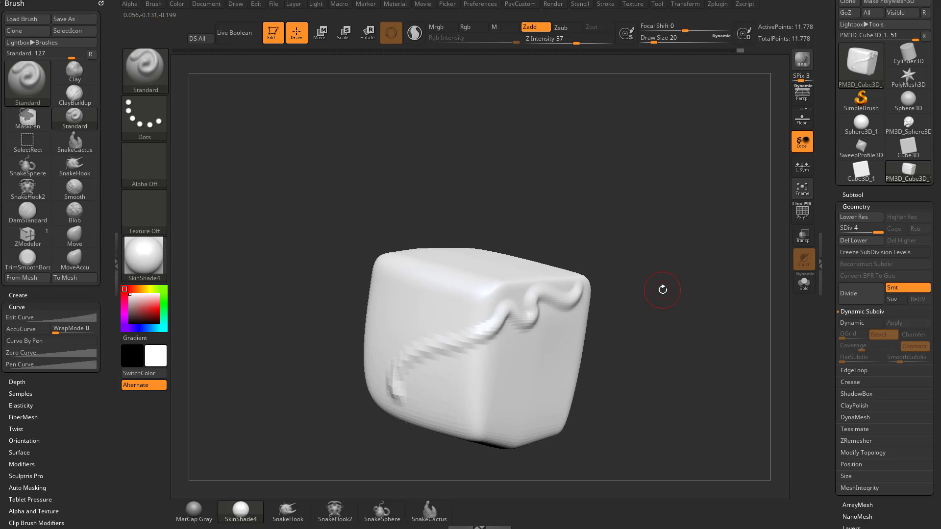
pyautogui.moveTo(662, 290); pyautogui.dragTo(545, 303)
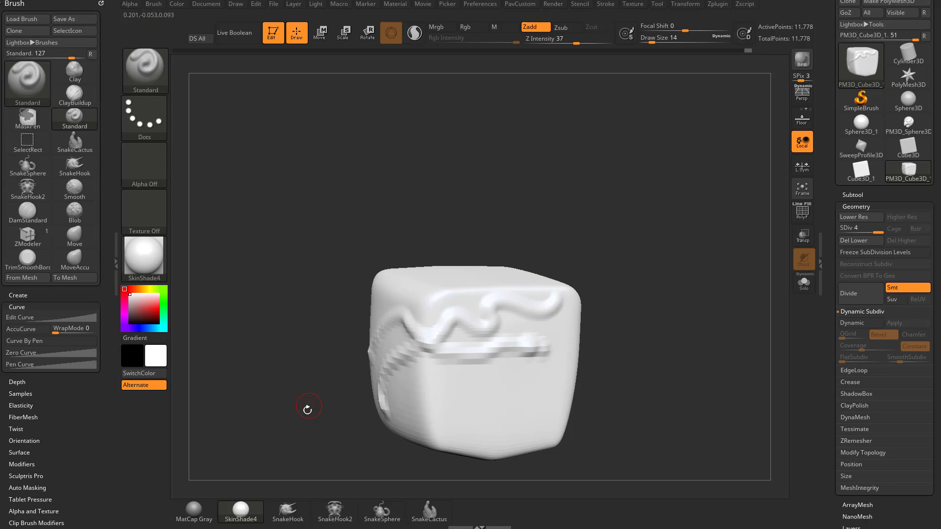
pyautogui.moveTo(308, 410); pyautogui.dragTo(583, 263)
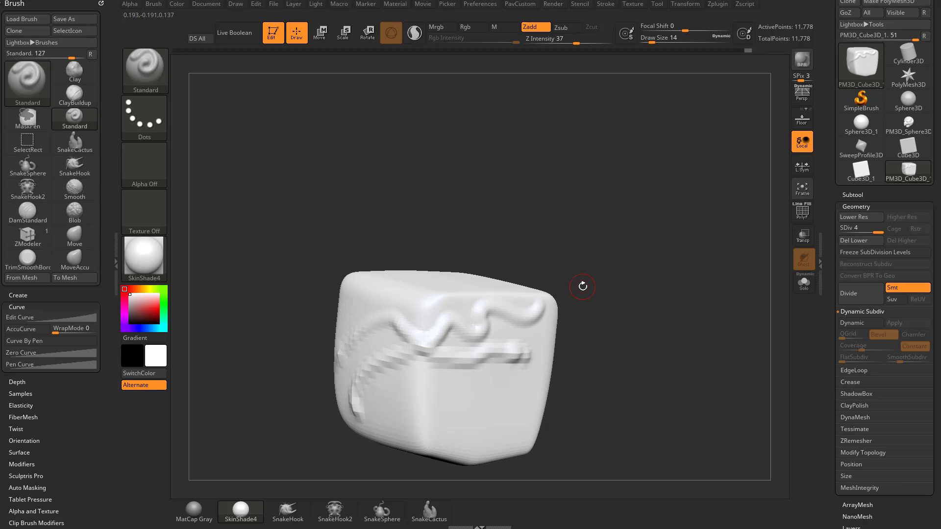
pyautogui.moveTo(226, 275)
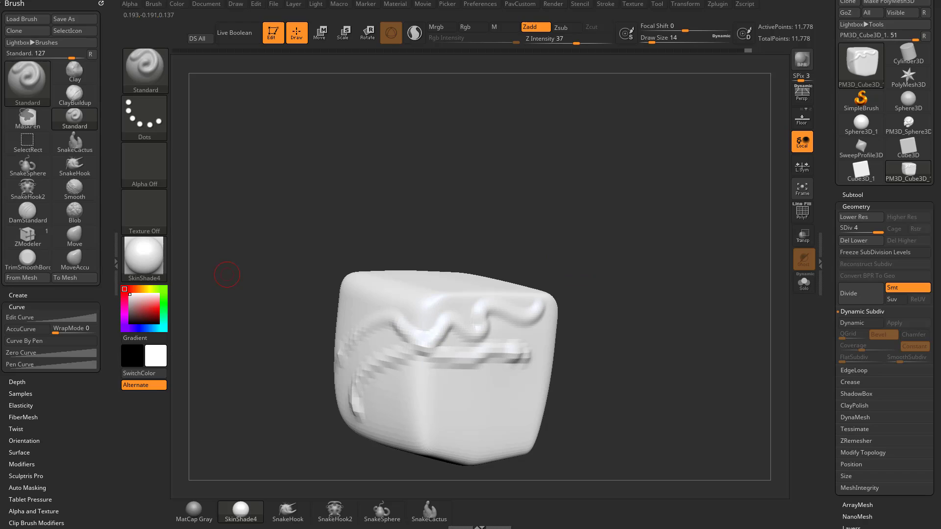
pyautogui.moveTo(180, 293)
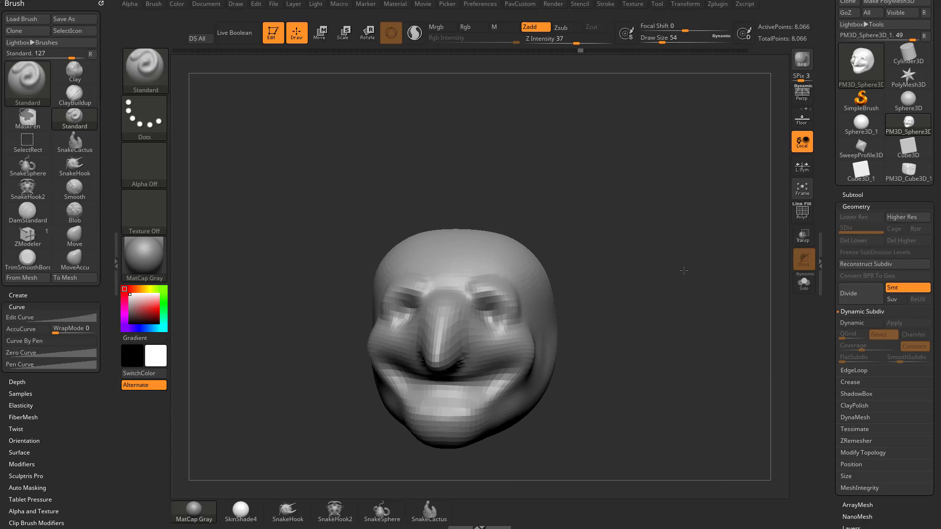
# - Enable Transform > Activate Symmetry for the PM3D_Sphere3D_1 head
pyautogui.click(685, 3)
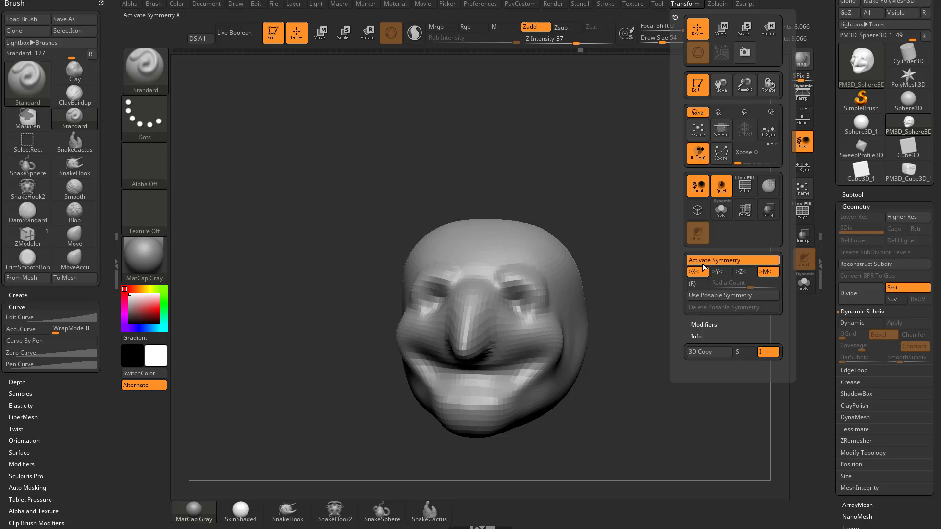
pyautogui.moveTo(707, 268)
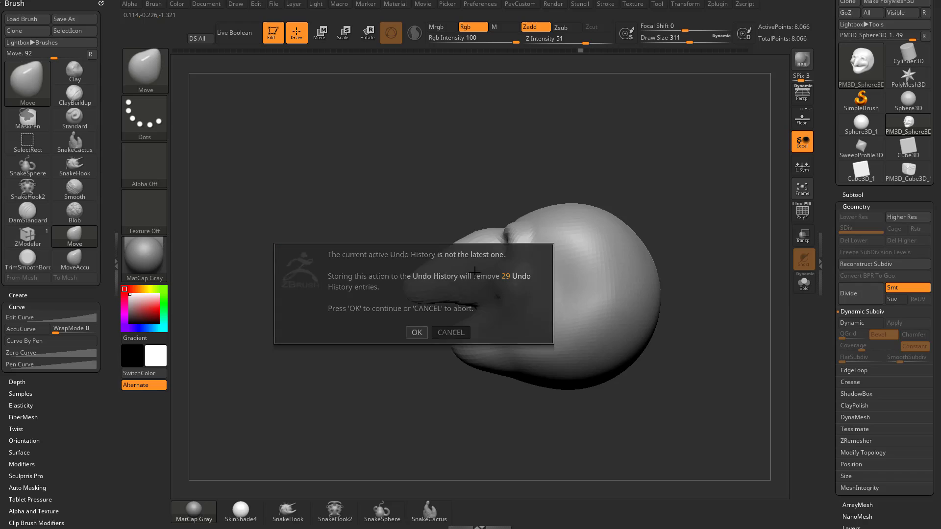
# - Pull the sphere's side out into a long nose and chin with the Move brush
pyautogui.click(416, 332)
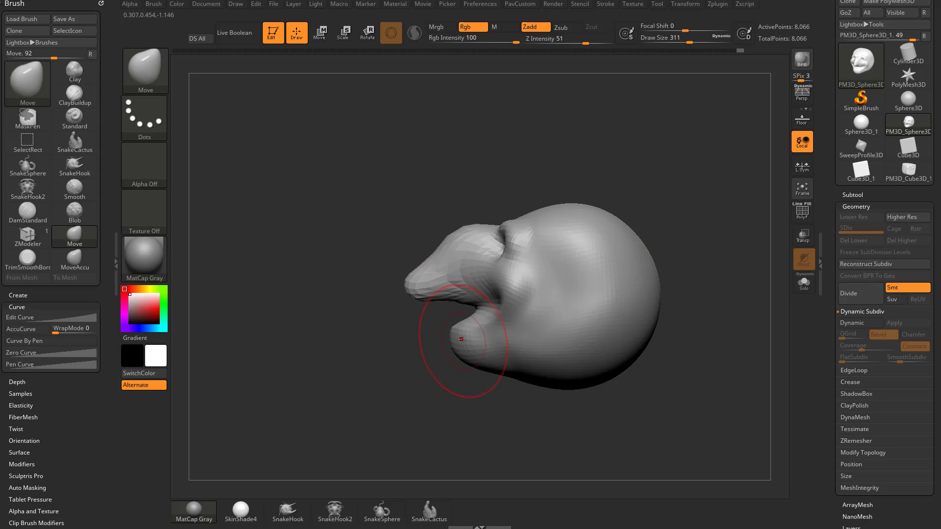
pyautogui.moveTo(462, 340); pyautogui.dragTo(490, 274)
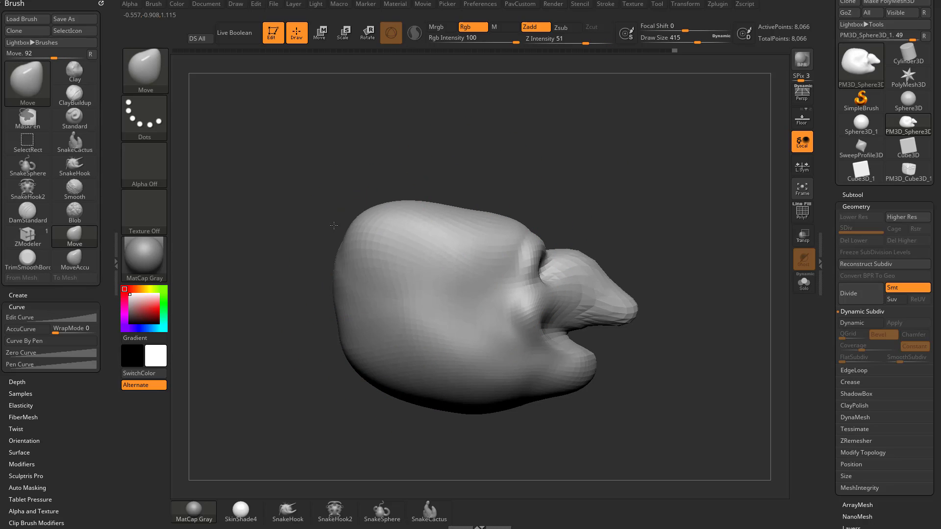
pyautogui.click(802, 212)
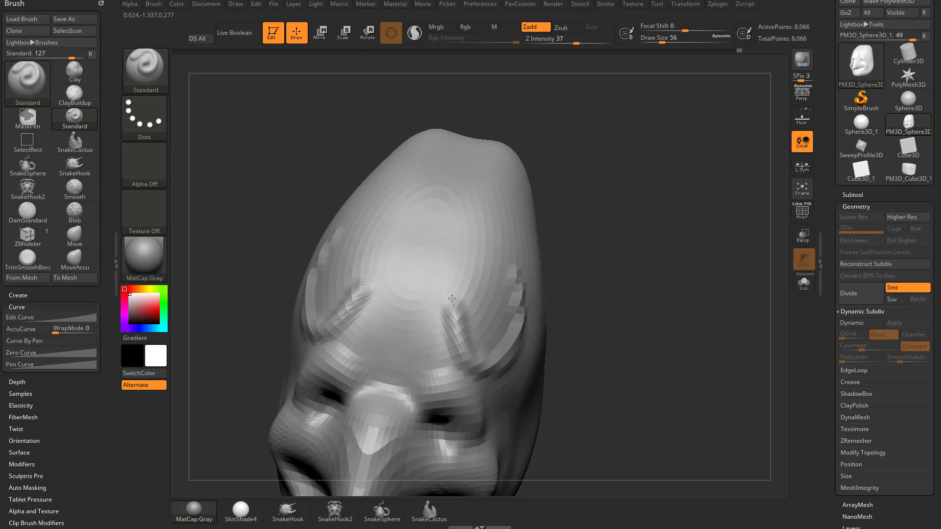
# - Build up the brow ridge and forehead with Standard-brush strokes
pyautogui.moveTo(453, 299); pyautogui.dragTo(427, 240)
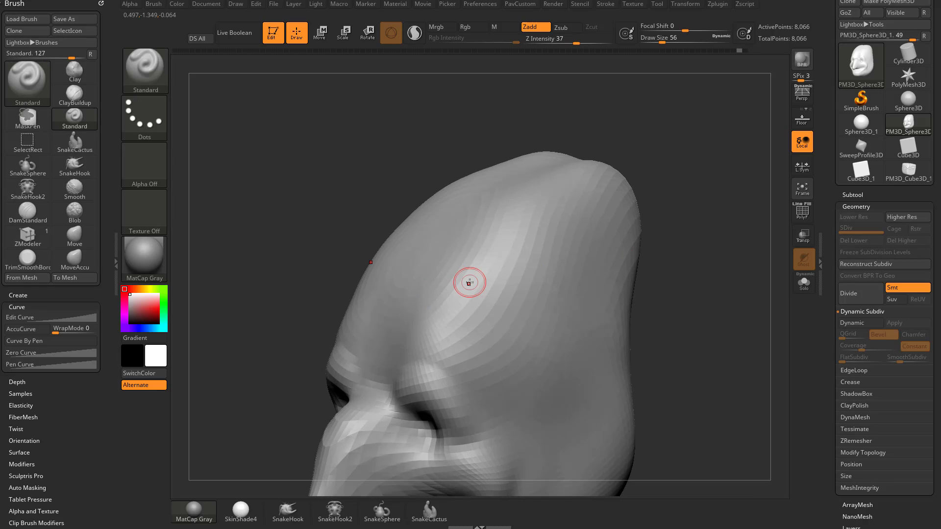
pyautogui.moveTo(469, 283); pyautogui.dragTo(659, 317)
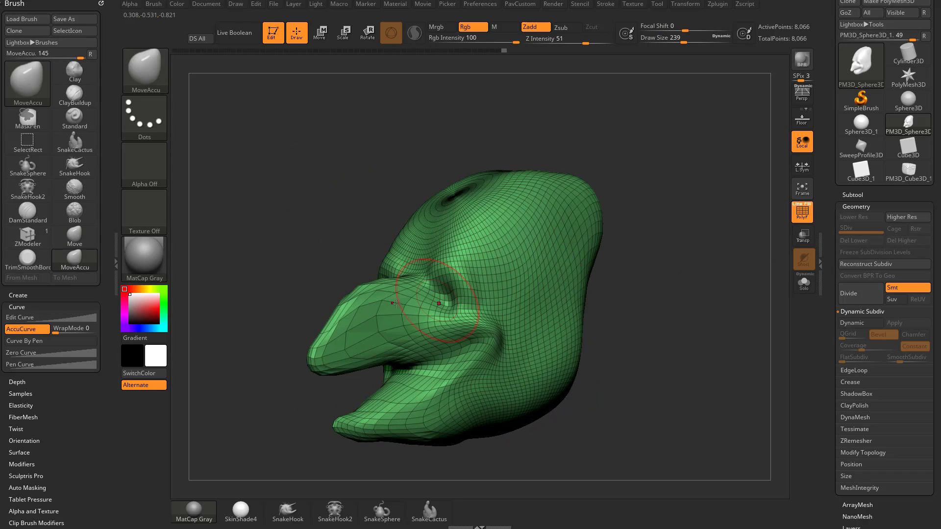
# - Push the nose tip outward with MoveAccu and carve a deep eye socket with the Standard brush
pyautogui.moveTo(438, 288); pyautogui.dragTo(365, 312)
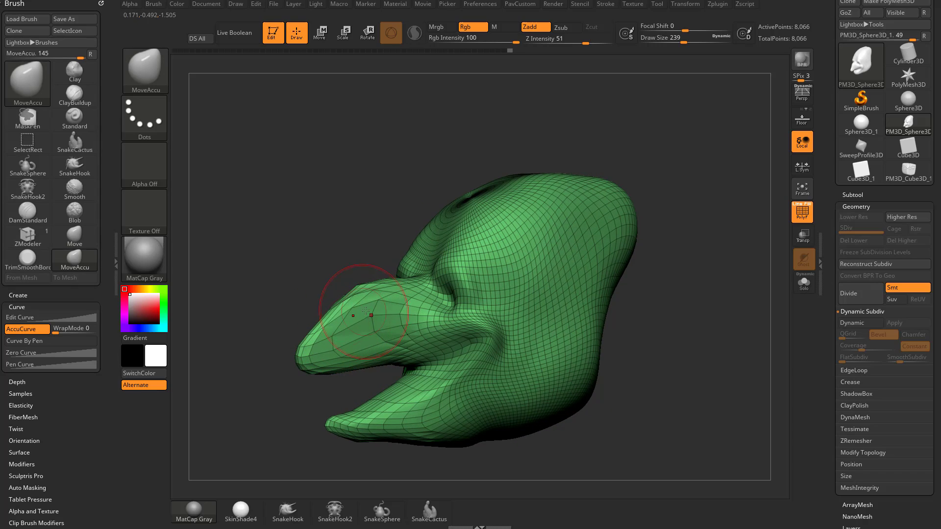
pyautogui.moveTo(365, 312); pyautogui.dragTo(602, 291)
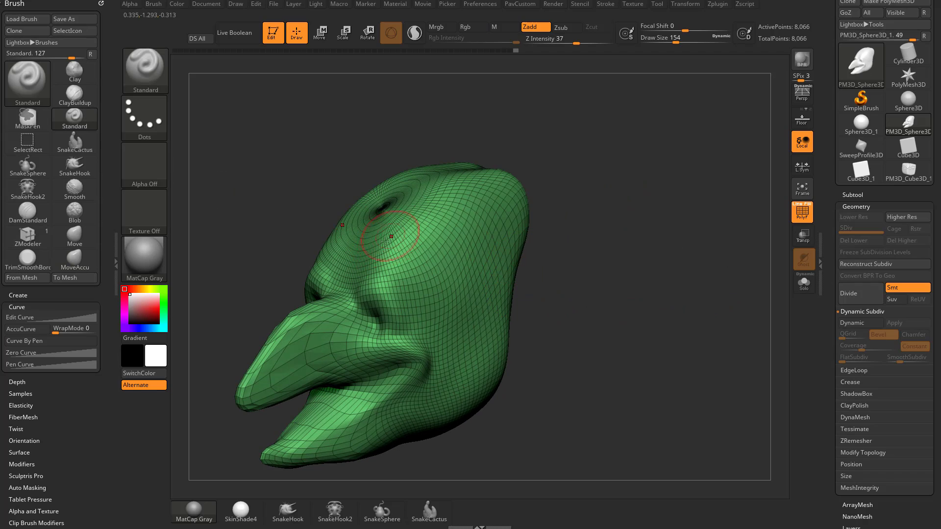
pyautogui.moveTo(390, 236); pyautogui.dragTo(668, 212)
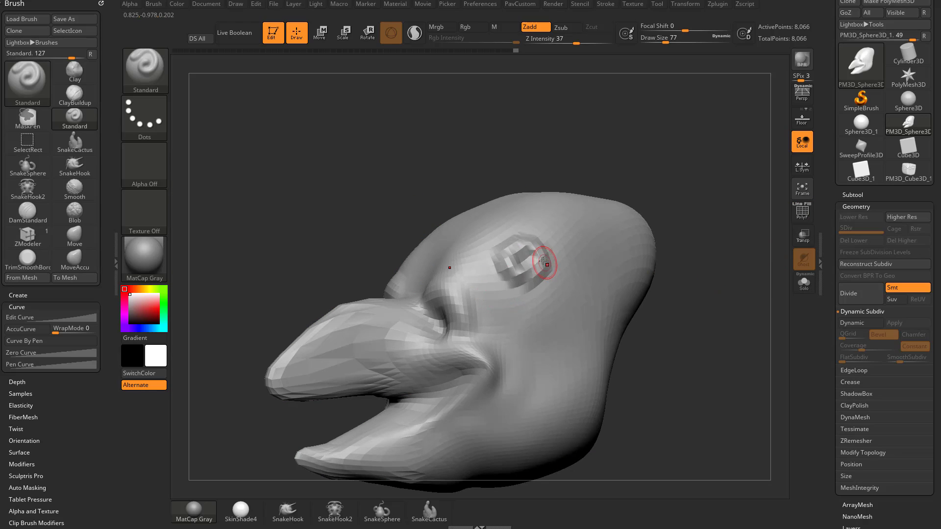
pyautogui.moveTo(543, 263); pyautogui.dragTo(336, 366)
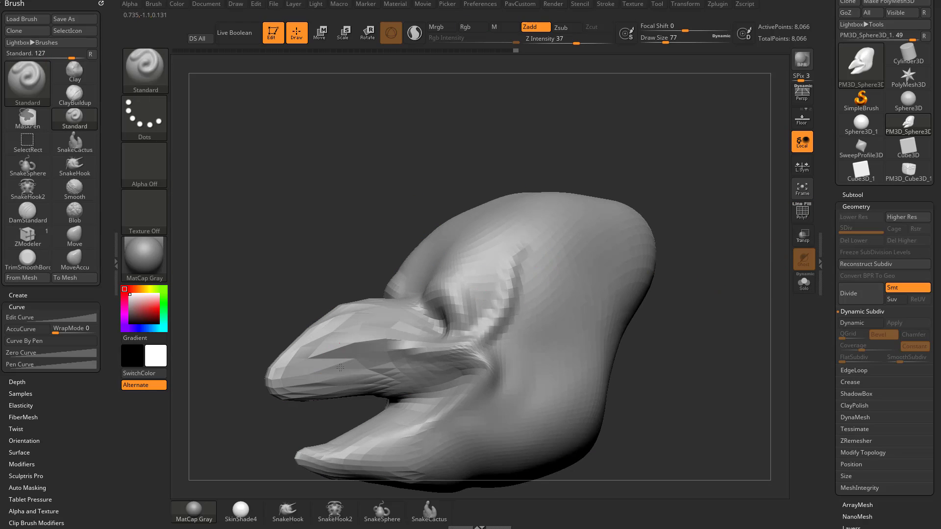
pyautogui.click(860, 293)
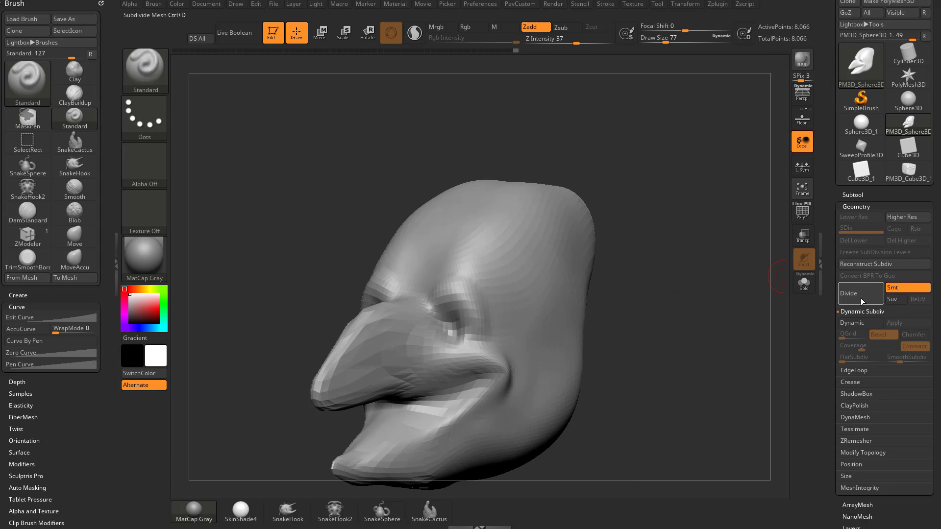
# - Divide the head once, then sculpt eye detail, a nose wrinkle and Clay strokes along the nose
pyautogui.click(859, 293)
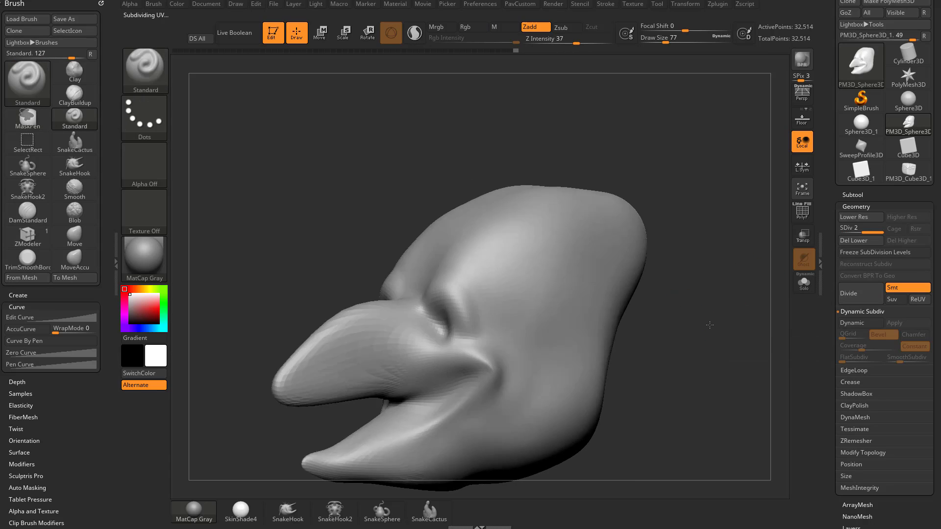
pyautogui.moveTo(707, 325); pyautogui.dragTo(461, 315)
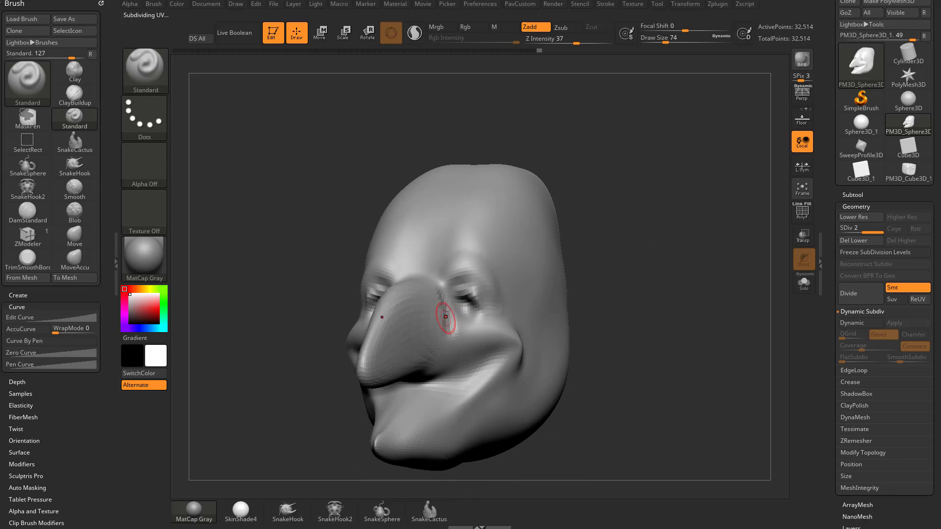
pyautogui.moveTo(441, 317); pyautogui.dragTo(423, 351)
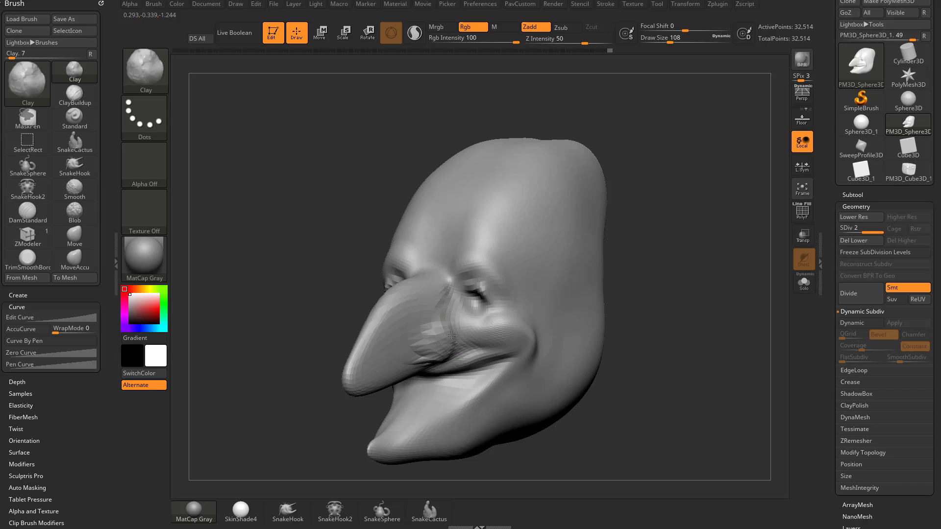
pyautogui.moveTo(450, 336); pyautogui.dragTo(379, 336)
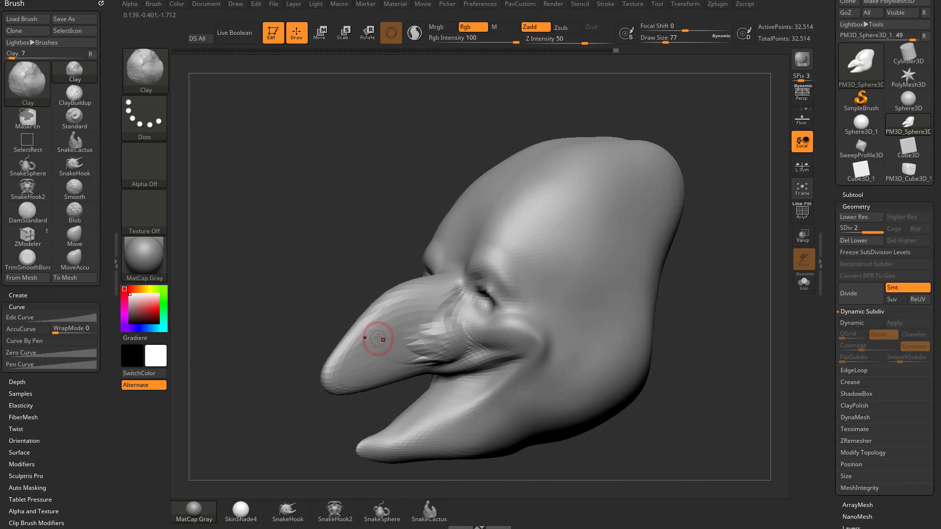
# - Add small wart bumps across the cheek with the Standard brush
pyautogui.click(74, 90)
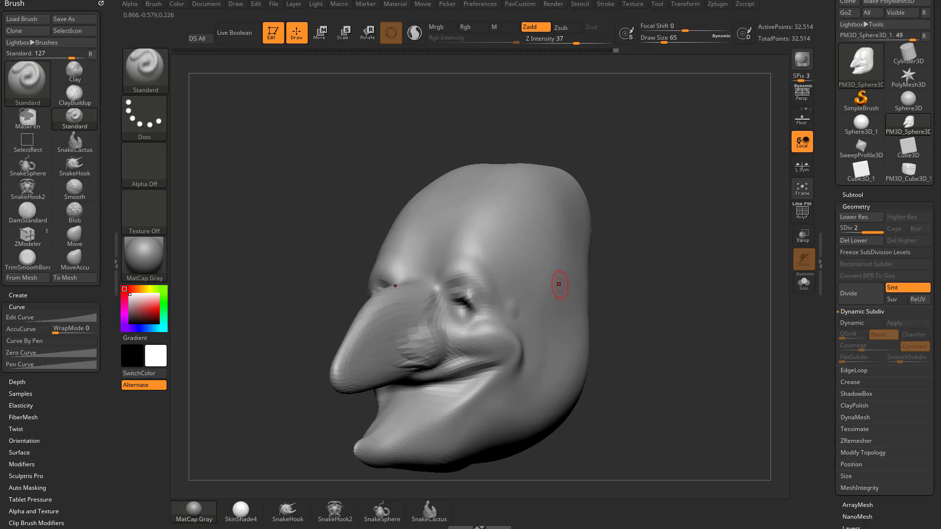
pyautogui.moveTo(557, 285); pyautogui.dragTo(553, 296)
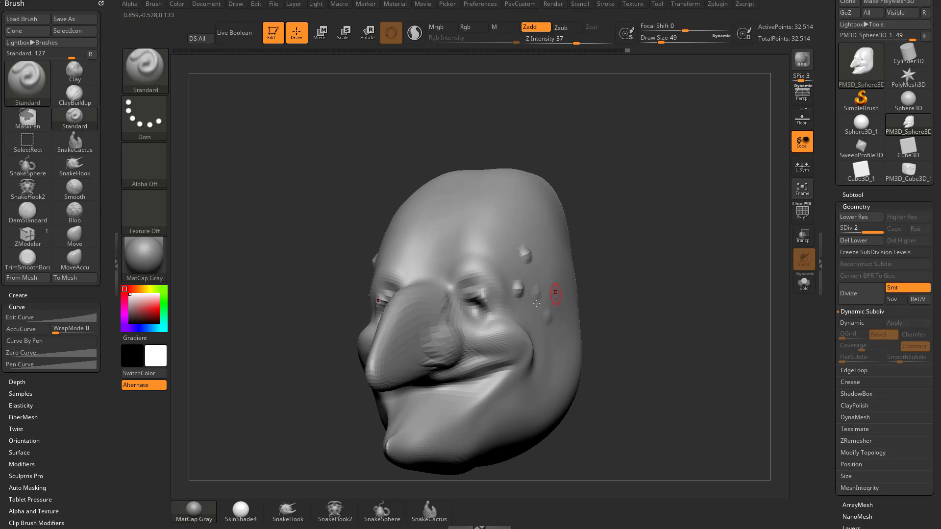
pyautogui.moveTo(555, 294); pyautogui.dragTo(690, 282)
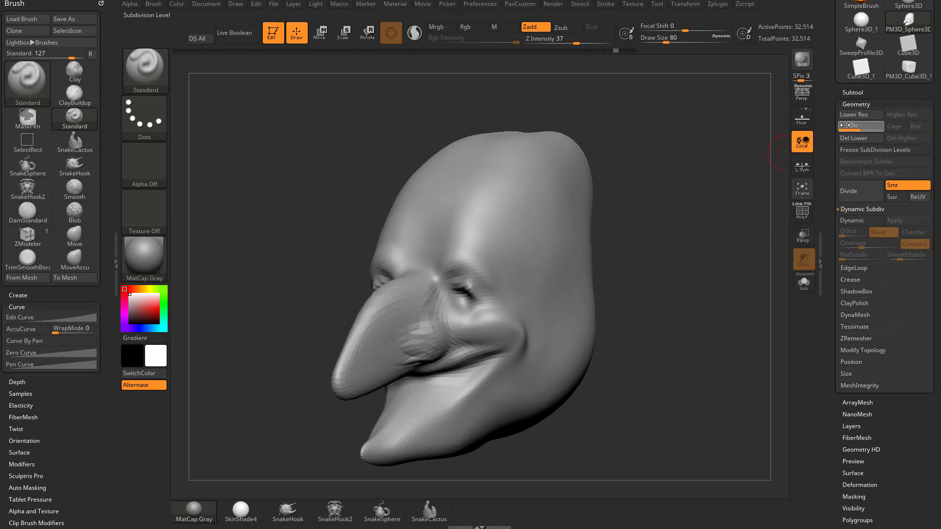
# - Drop to SDiv 1 and paint a MaskPen mask around the nose so only it stays unmasked
pyautogui.click(860, 113)
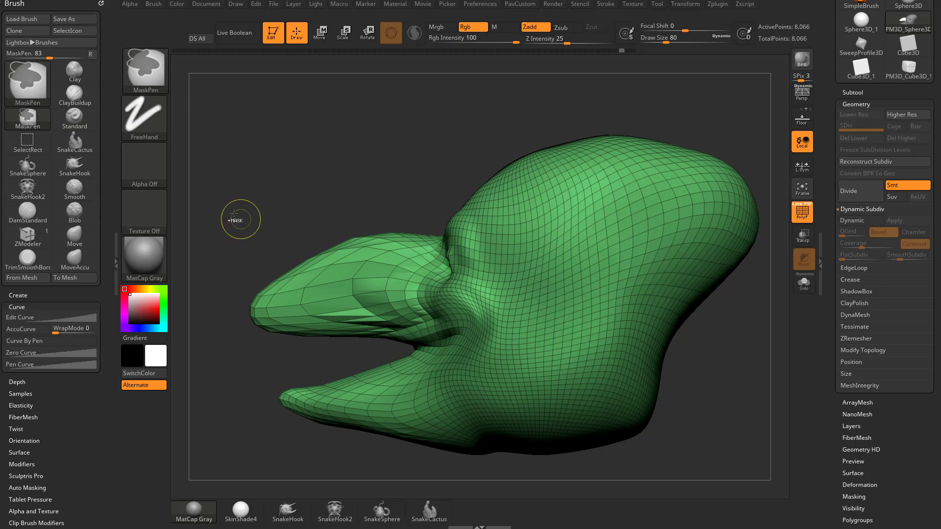
pyautogui.moveTo(234, 216); pyautogui.dragTo(418, 347)
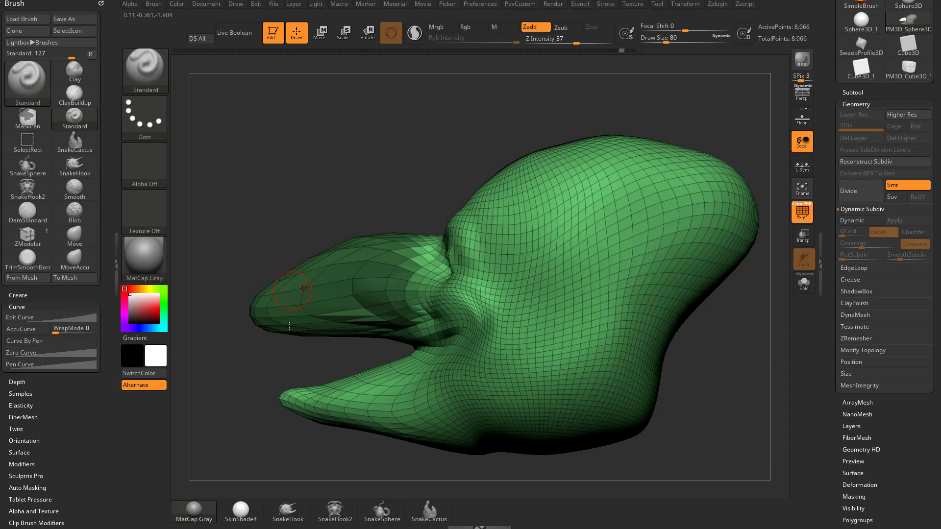
pyautogui.moveTo(292, 290); pyautogui.dragTo(321, 376)
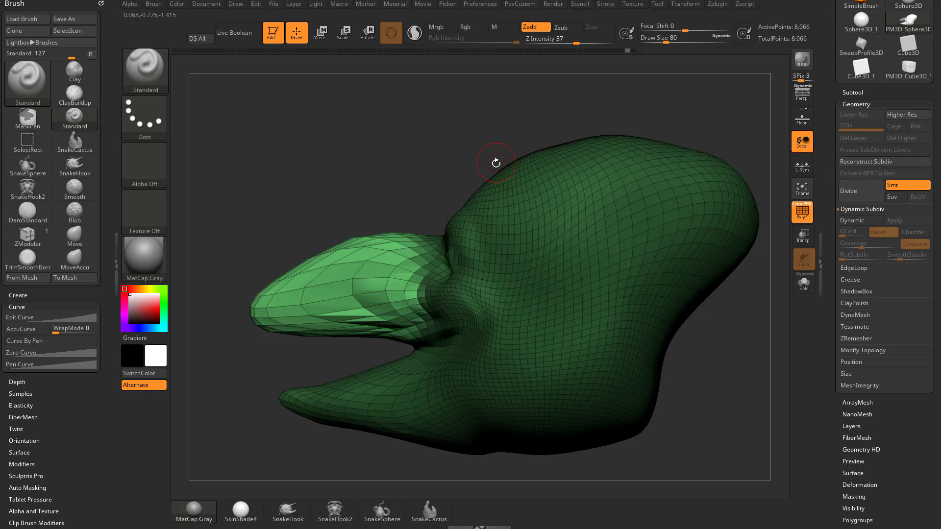
pyautogui.moveTo(430, 243)
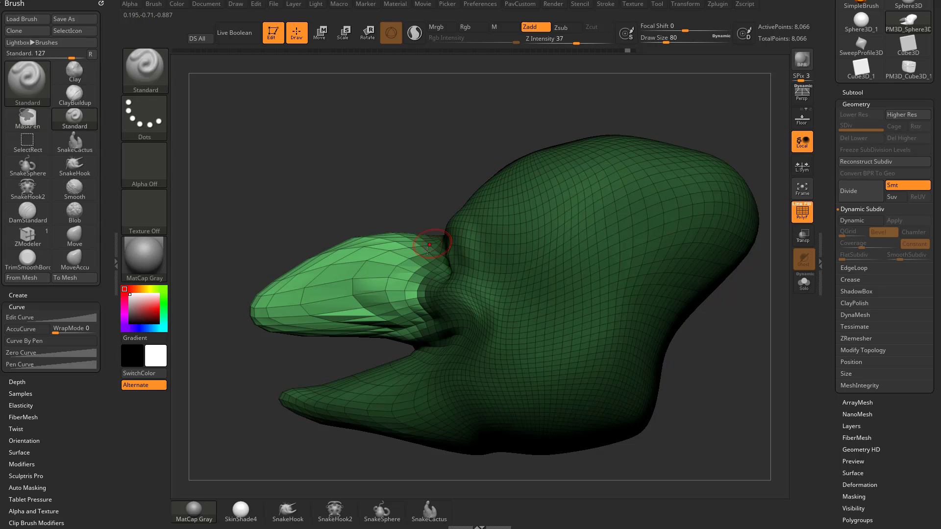